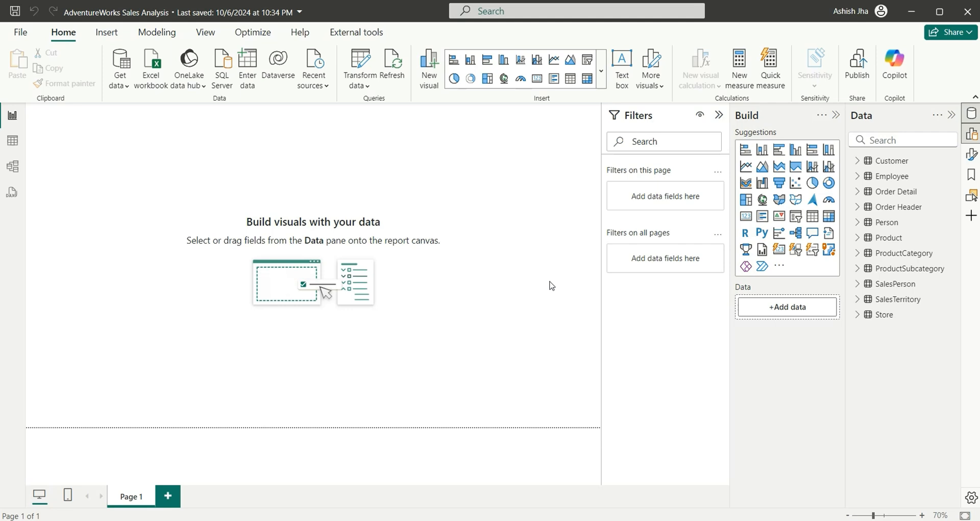
mouse_move(883, 197)
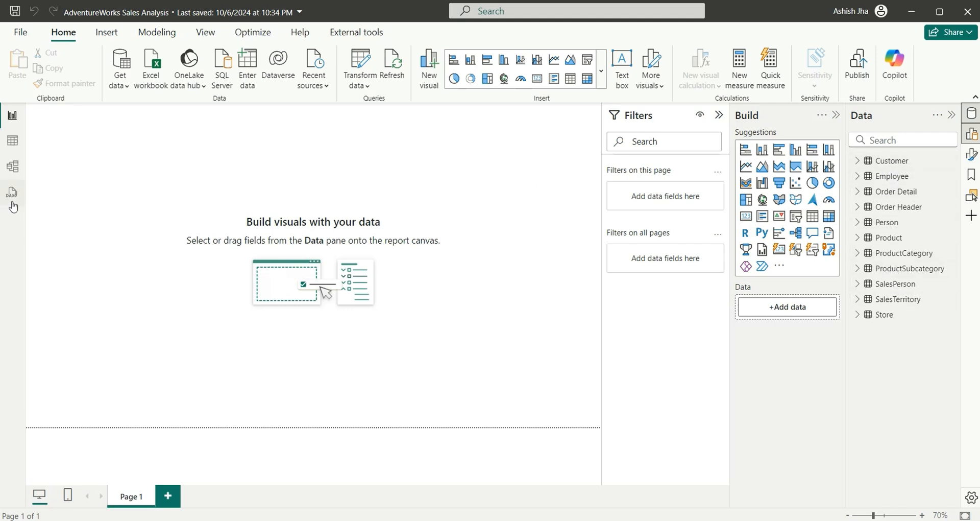
In DAX query view, write EVALUATE INFO.VIEW.COLUMNS() using IntelliSense.
click(12, 192)
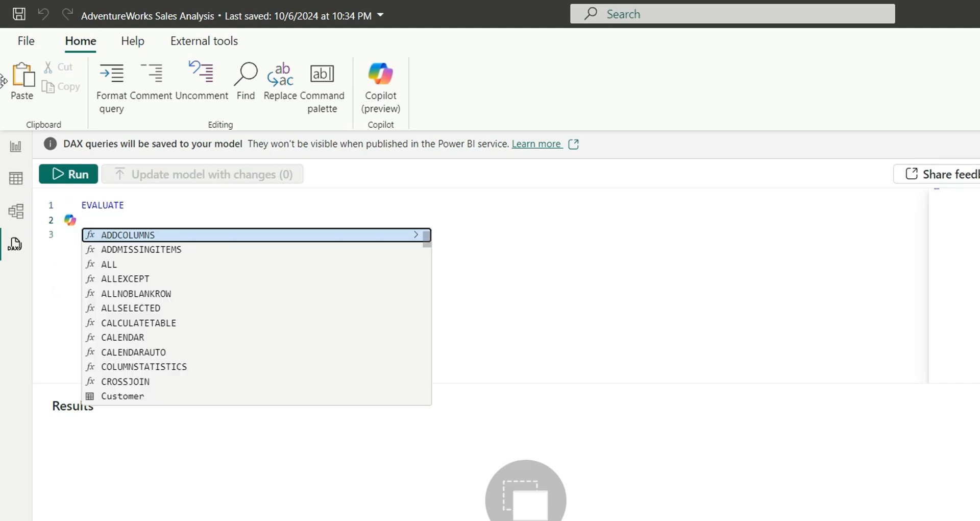
text(info)
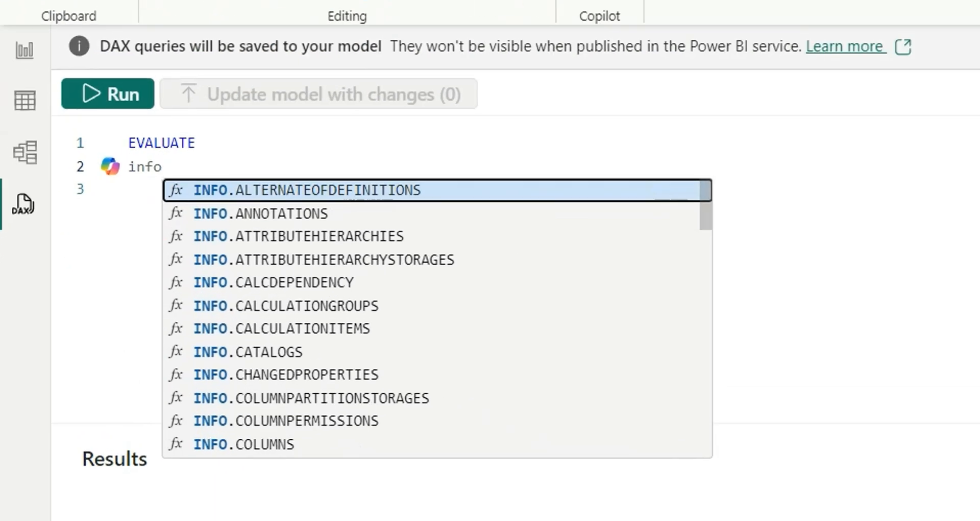
text(.vie)
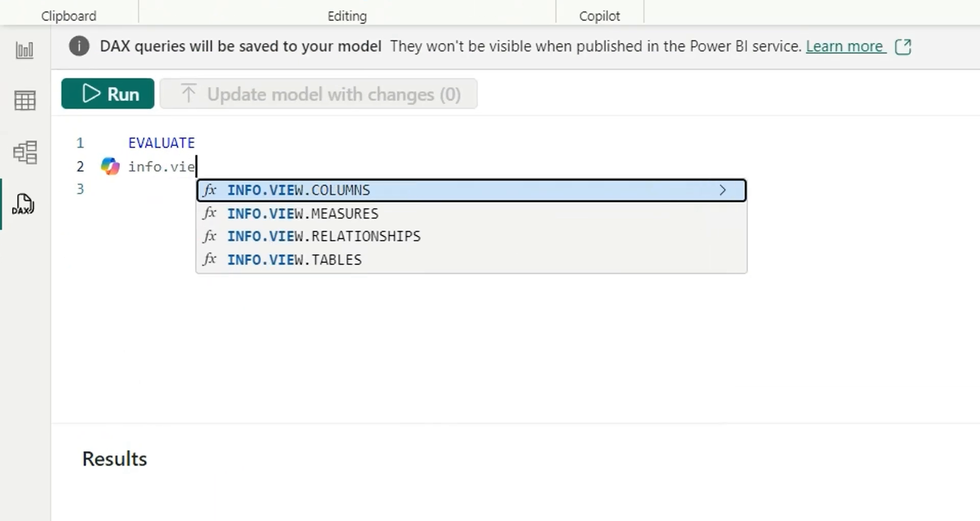
click(299, 189)
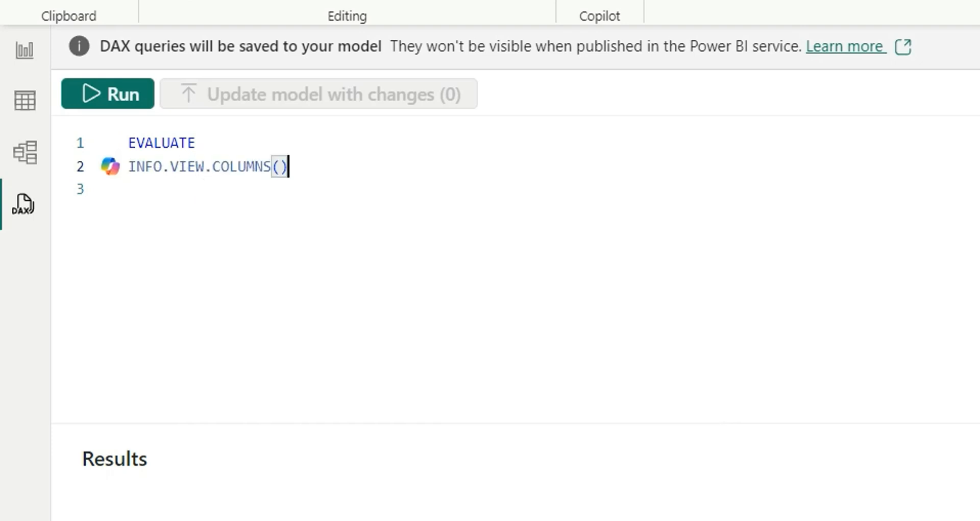
mouse_move(109, 56)
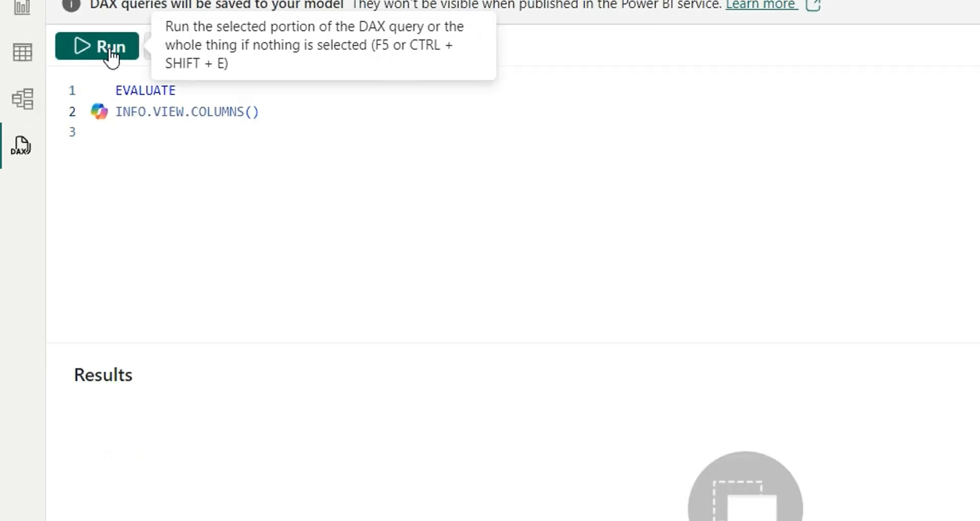
Run the INFO.VIEW.COLUMNS() query and scroll across the resulting column metadata.
click(96, 47)
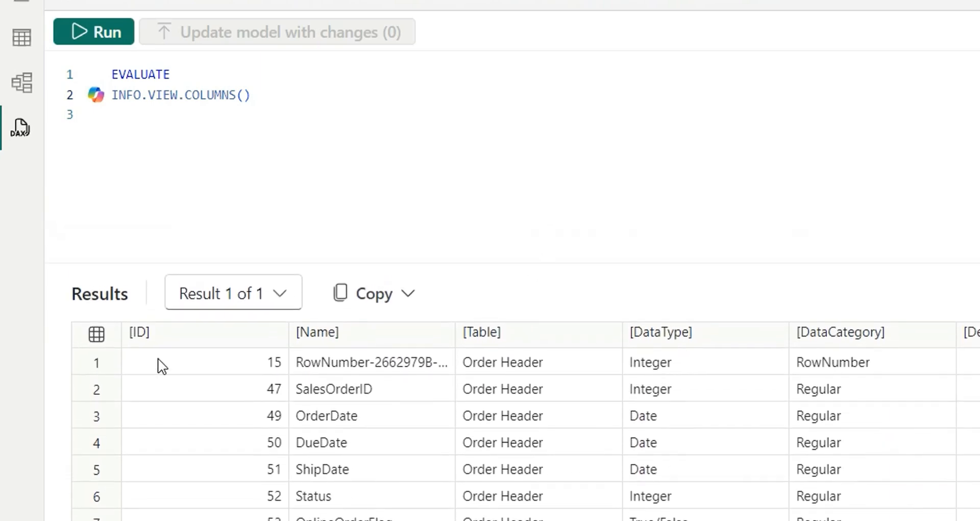
mouse_move(368, 366)
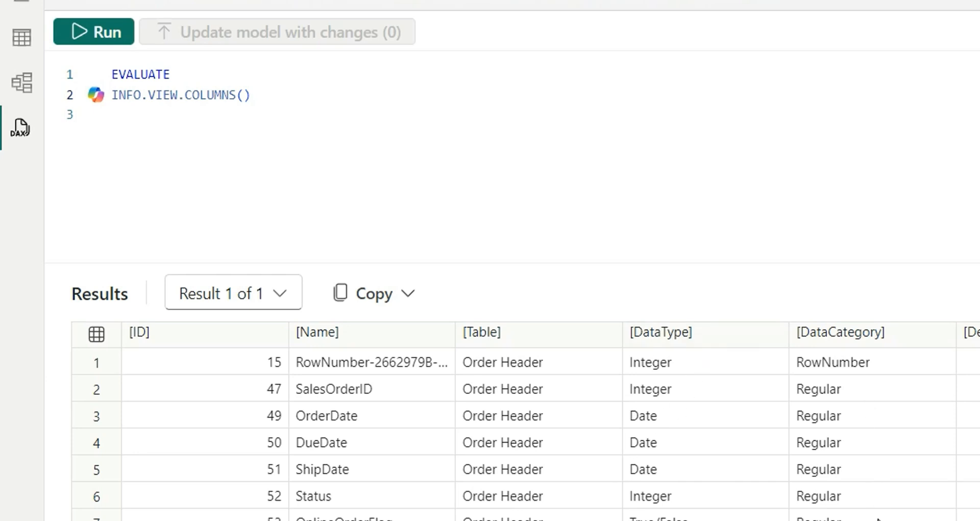
scroll(right, 3)
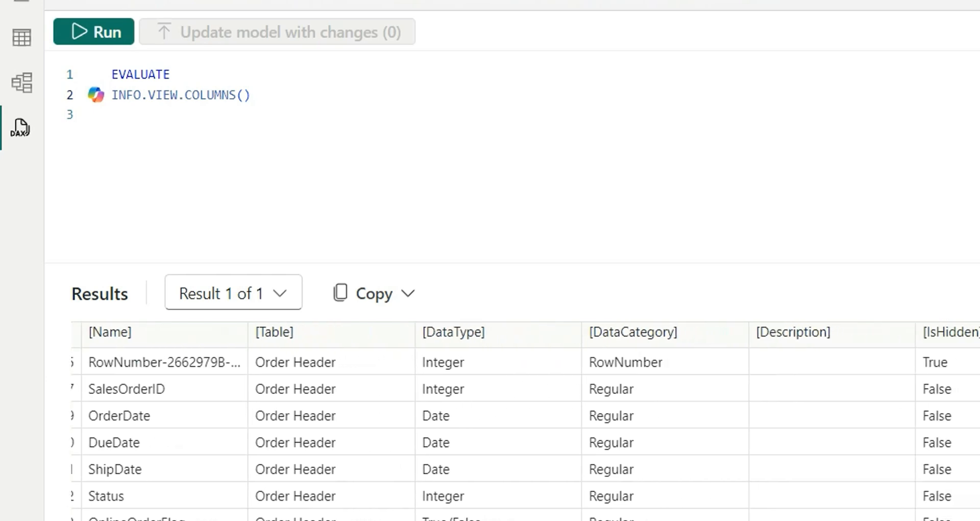
scroll(right, 3)
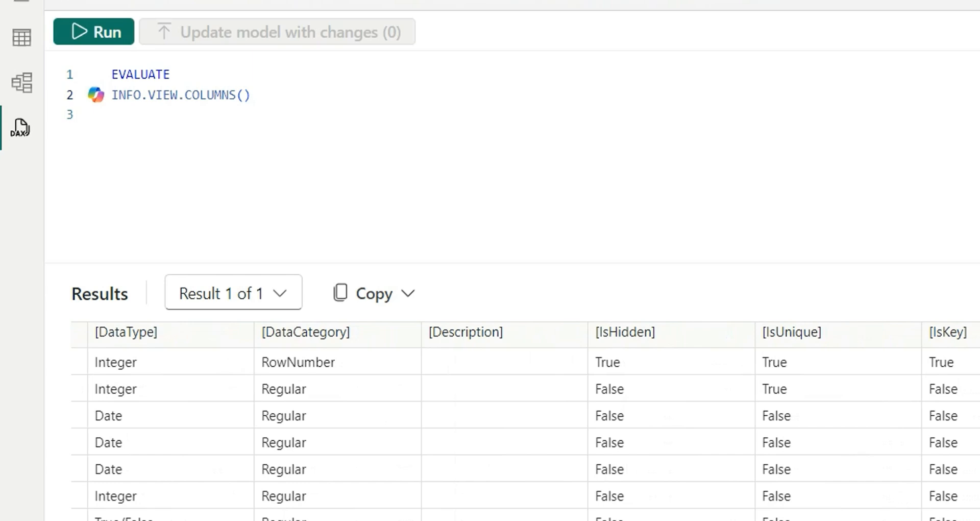
scroll(right, 3)
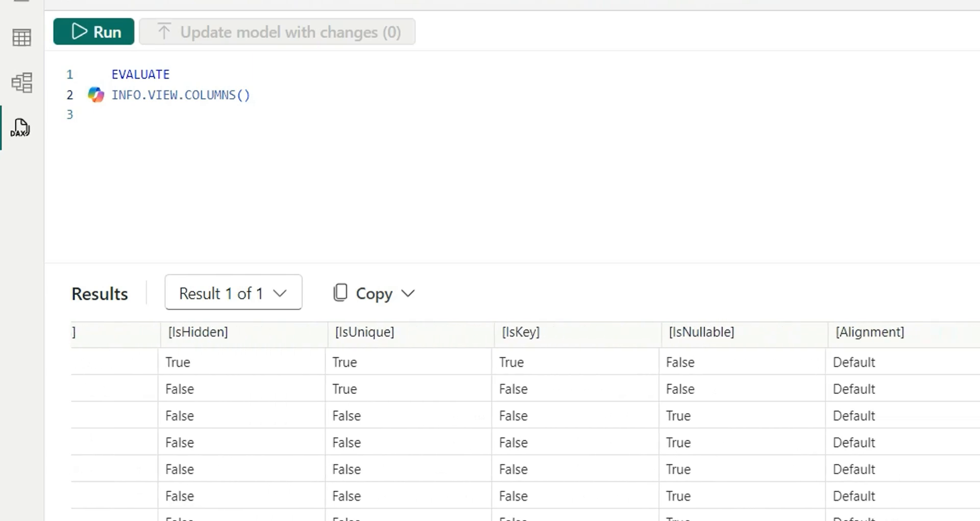
scroll(right, 3)
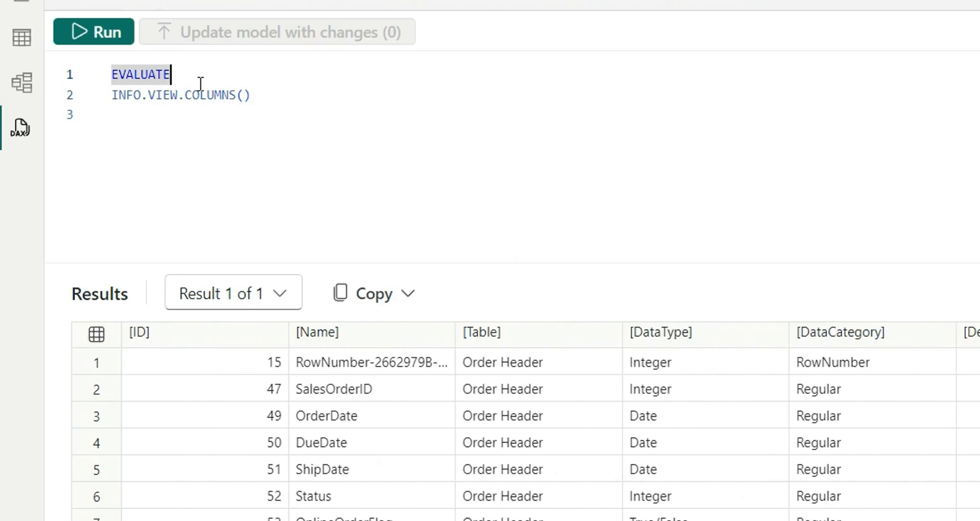
Wrap the query in SELECTCOLUMNS with "Table Name", "Column Name" [Name] and "Data Type" [DataType].
text(sele)
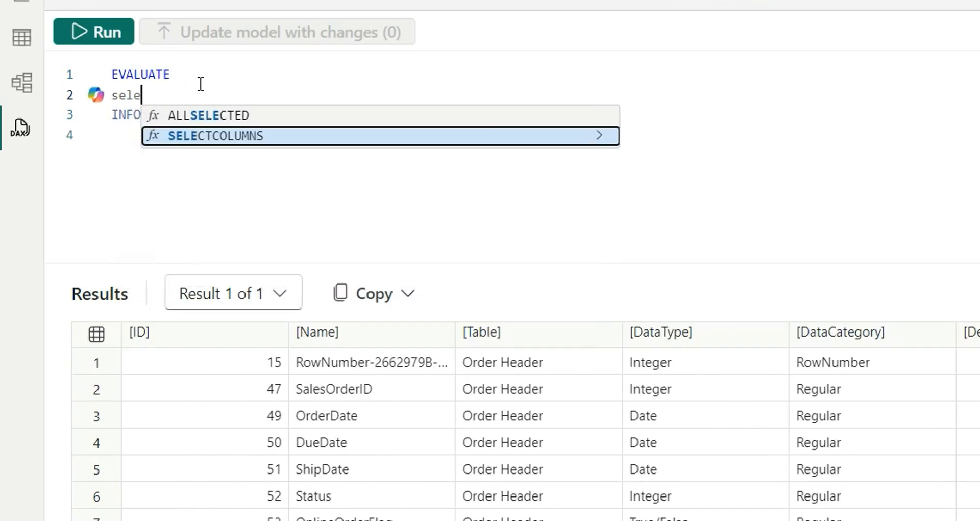
click(217, 136)
text(")
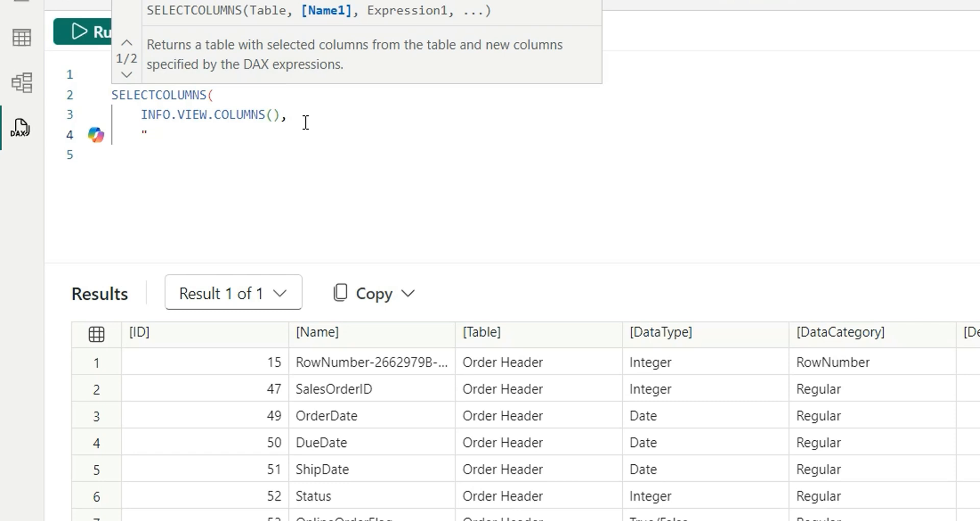
text(T)
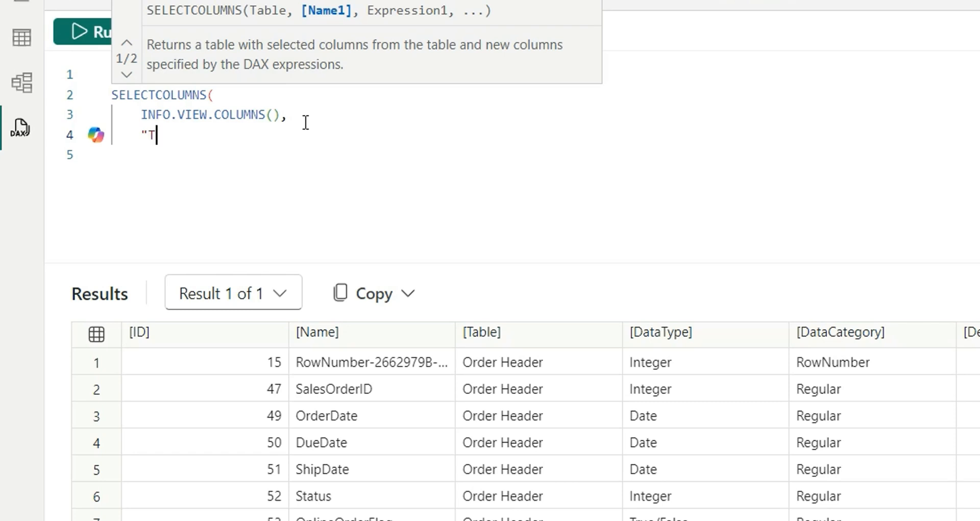
text(able Name", [Table],)
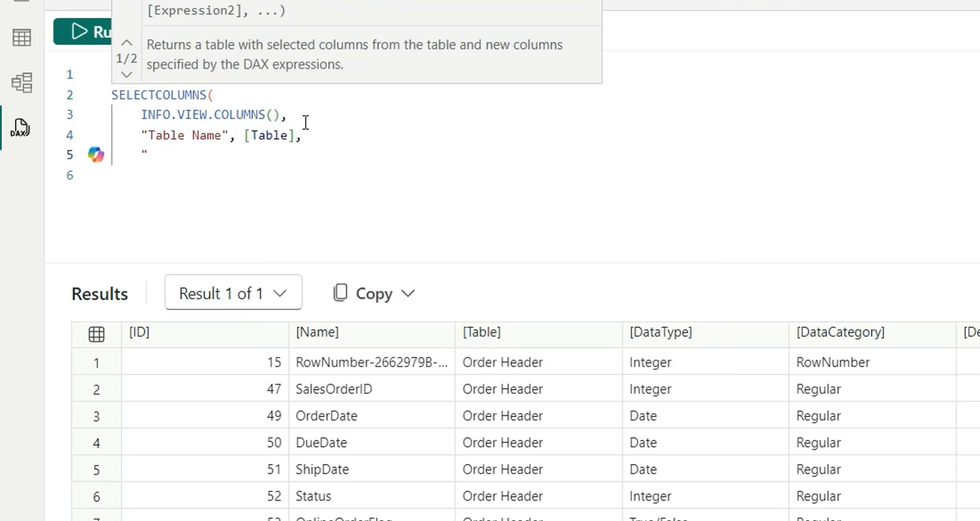
text("Column Name",)
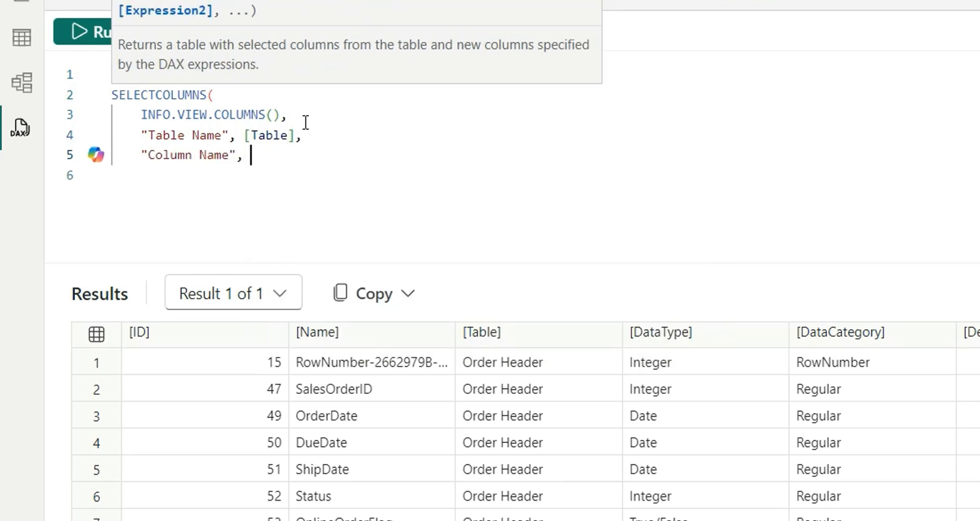
text([Name])
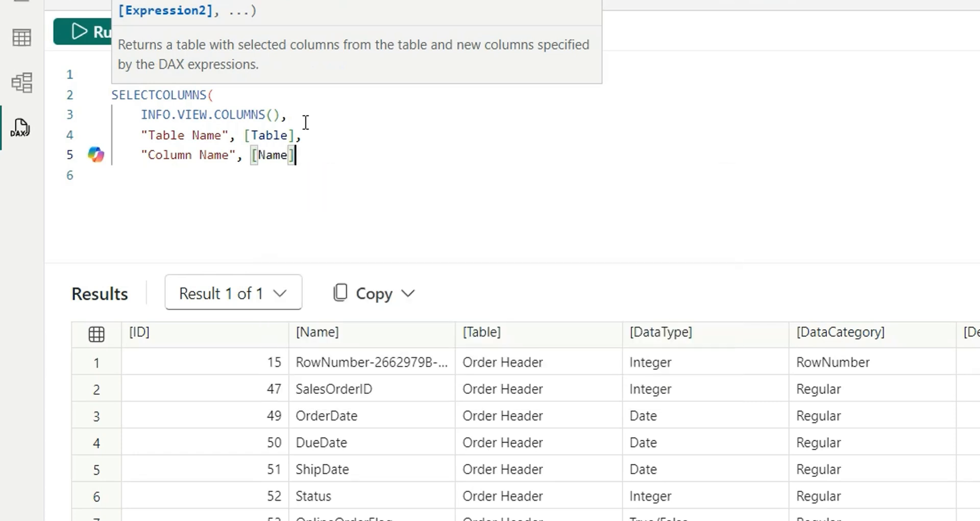
mouse_move(388, 389)
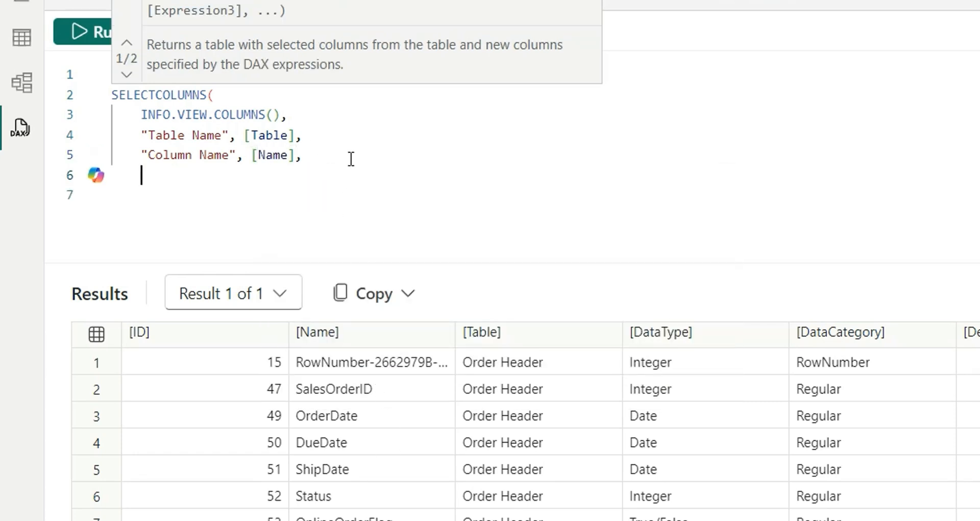
text(Da)
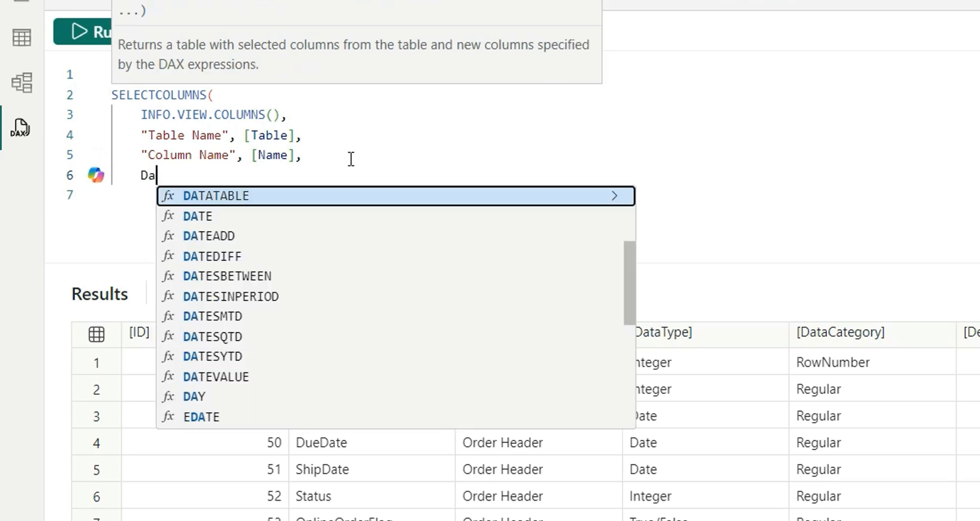
text(ta Type", [Data)
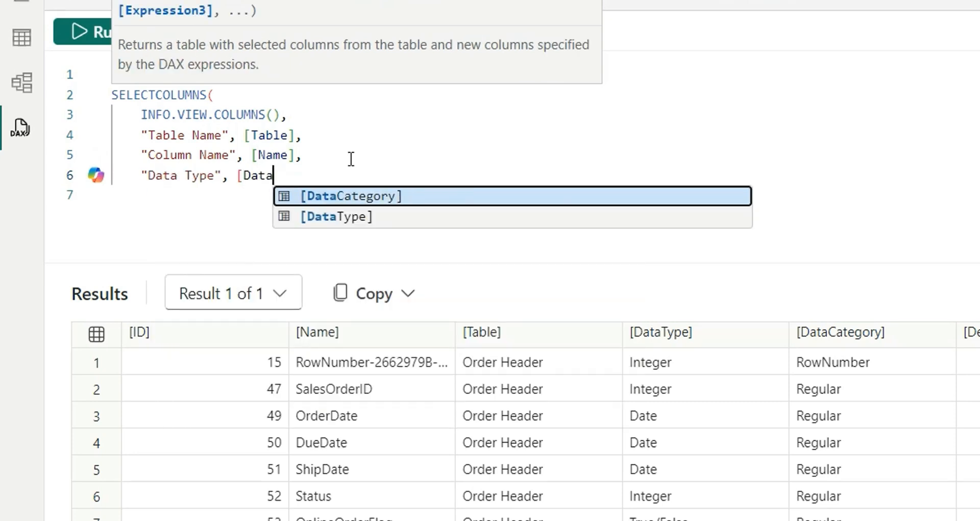
click(334, 216)
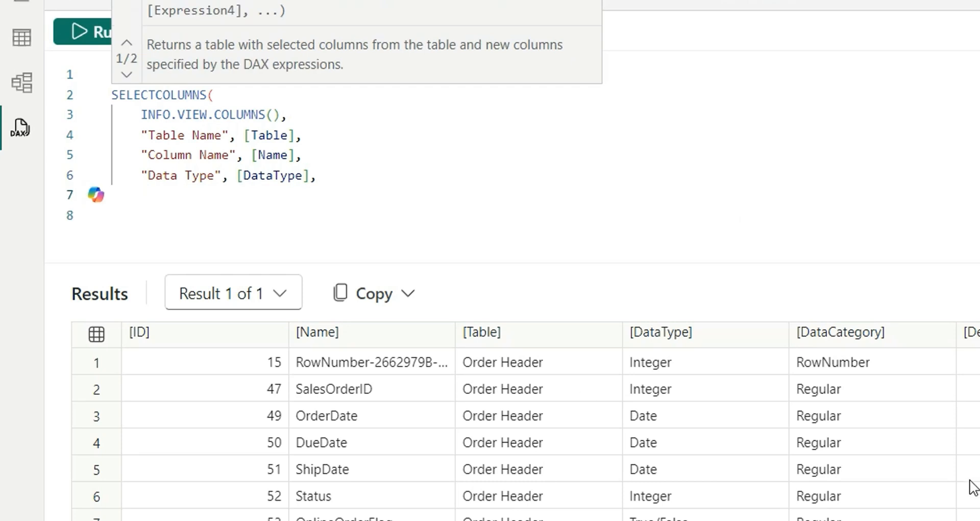
Add an "Is Unique" column referencing [IsUnique] to the SELECTCOLUMNS query.
scroll(right, 3)
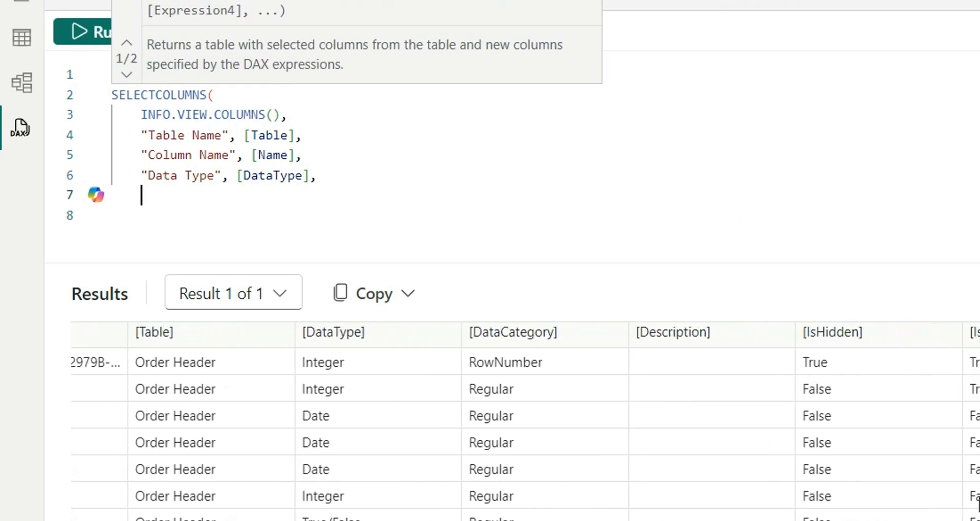
scroll(right, 3)
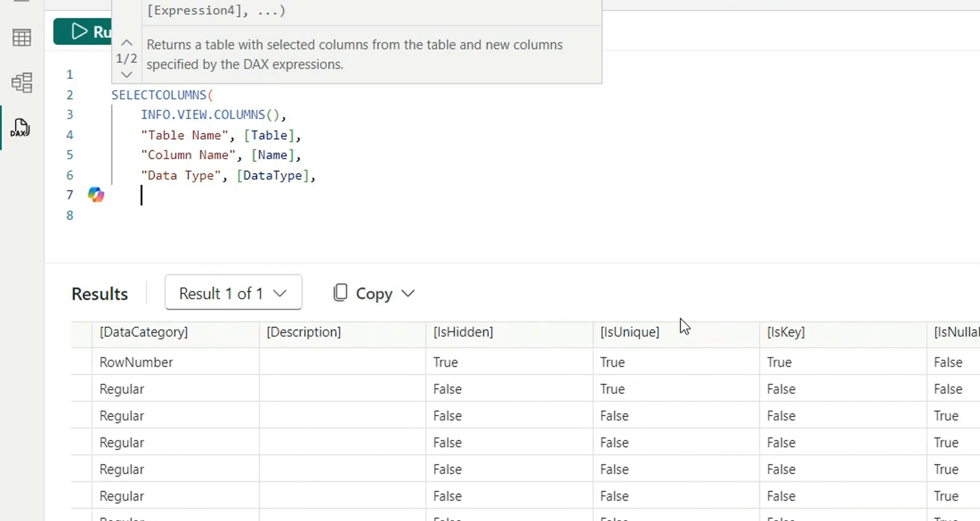
mouse_move(279, 227)
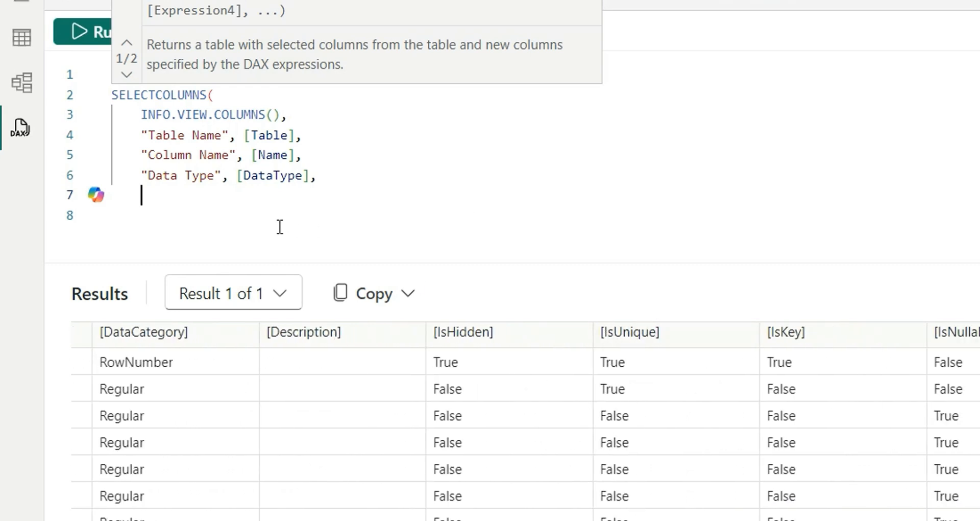
text(")
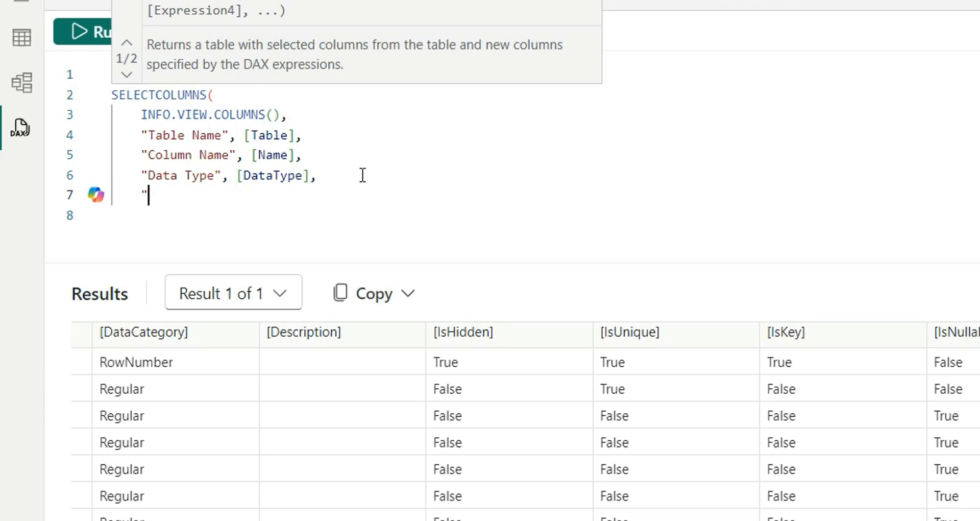
text(Is Unique",)
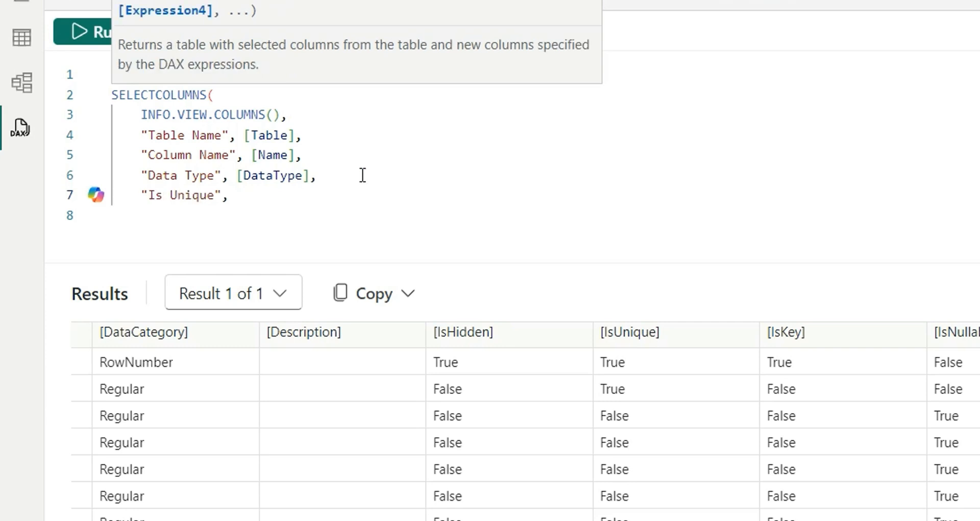
text([is)
click(544, 215)
text())
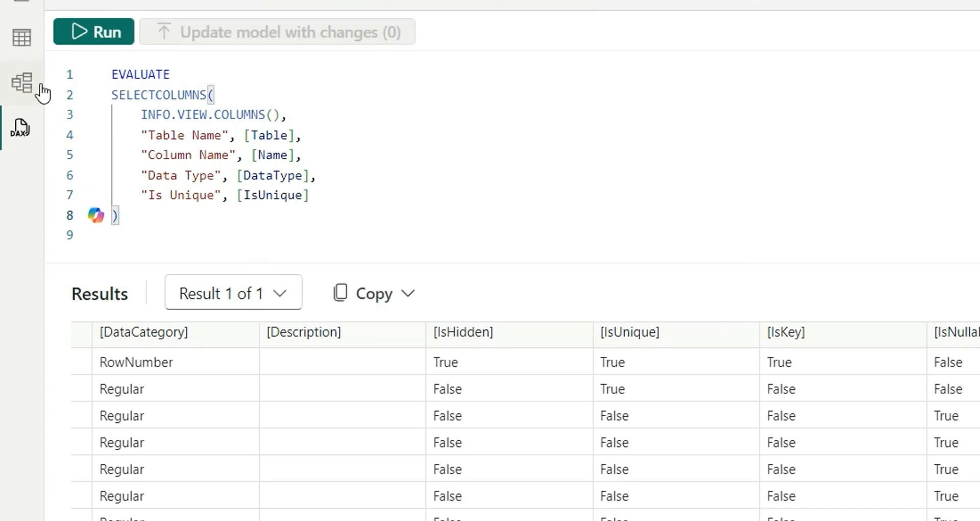
Run the query and review the four-column results for every model column.
click(93, 32)
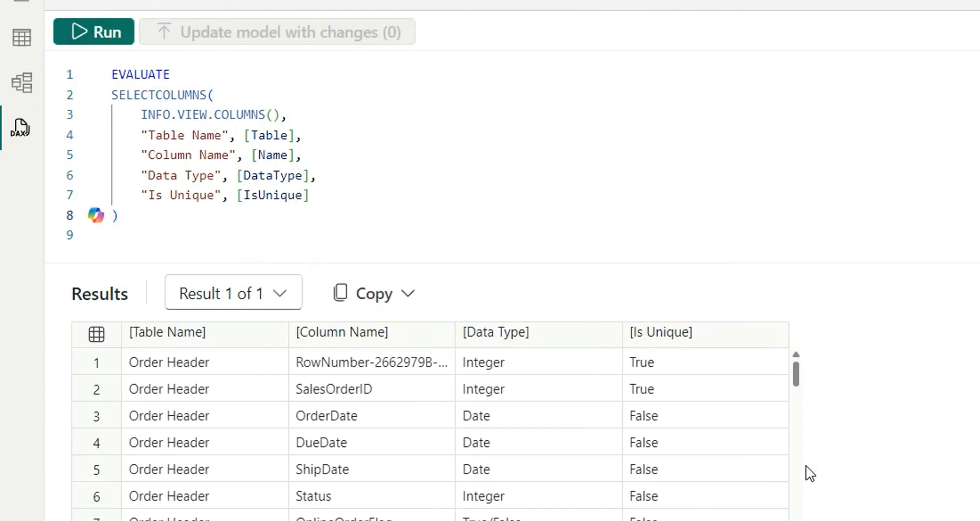
mouse_move(192, 388)
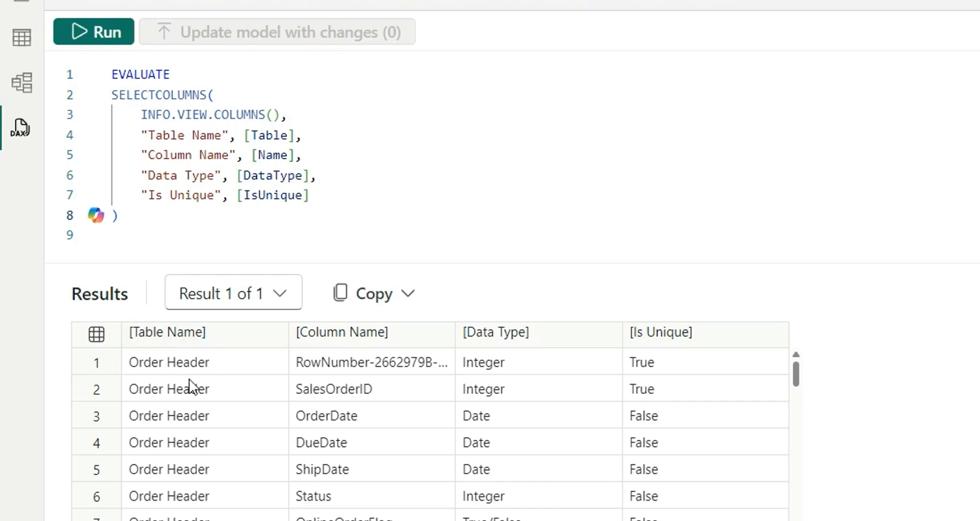
scroll(down, 3)
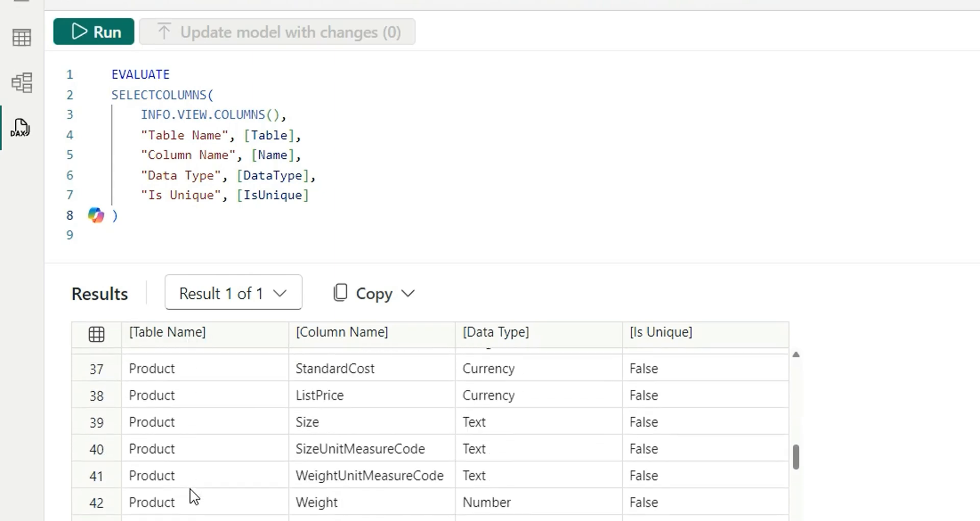
scroll(down, 3)
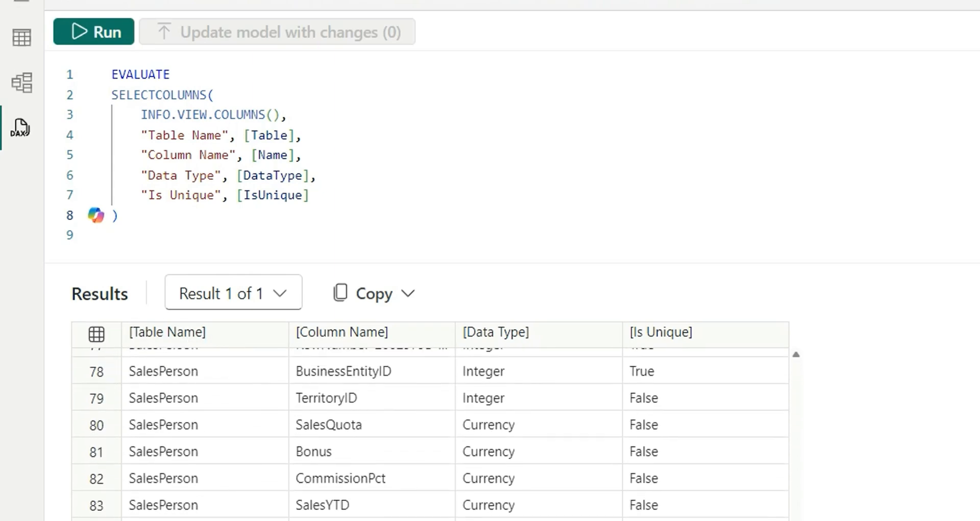
scroll(up, 3)
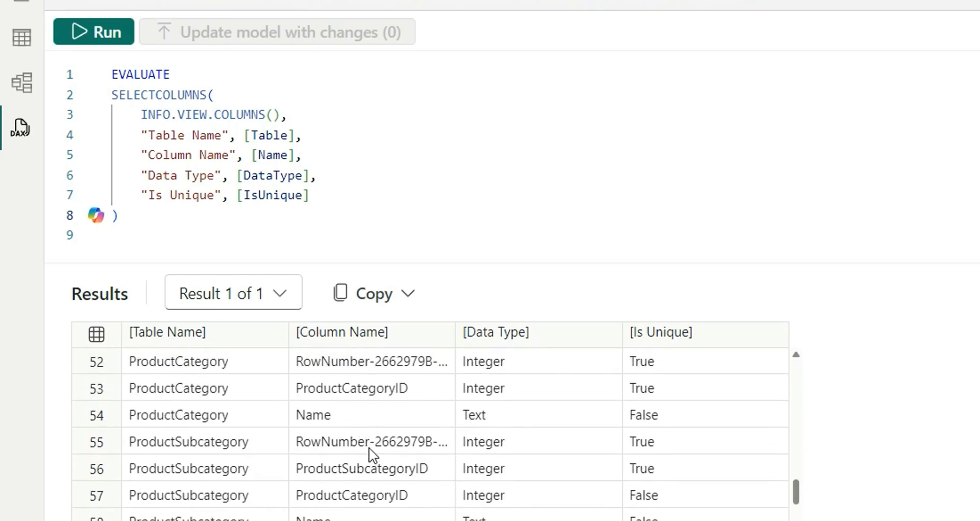
scroll(up, 3)
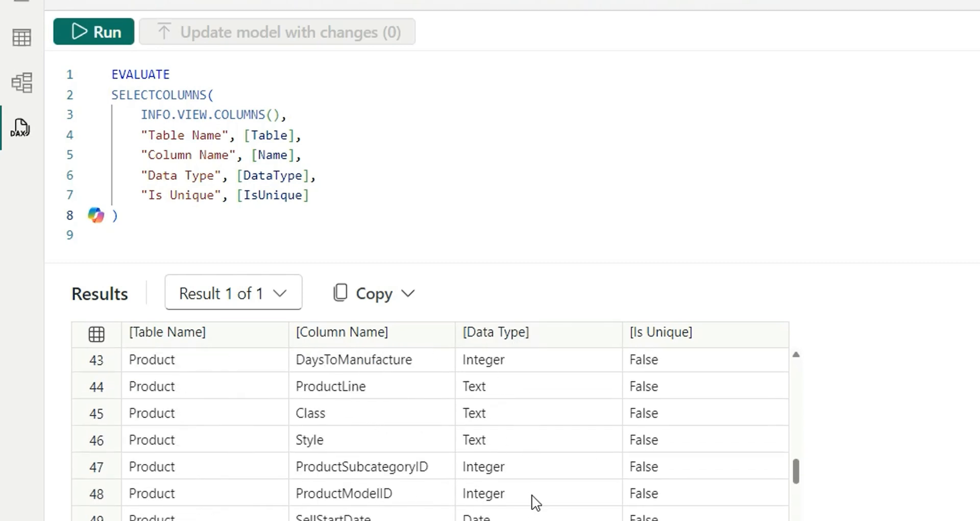
scroll(up, 3)
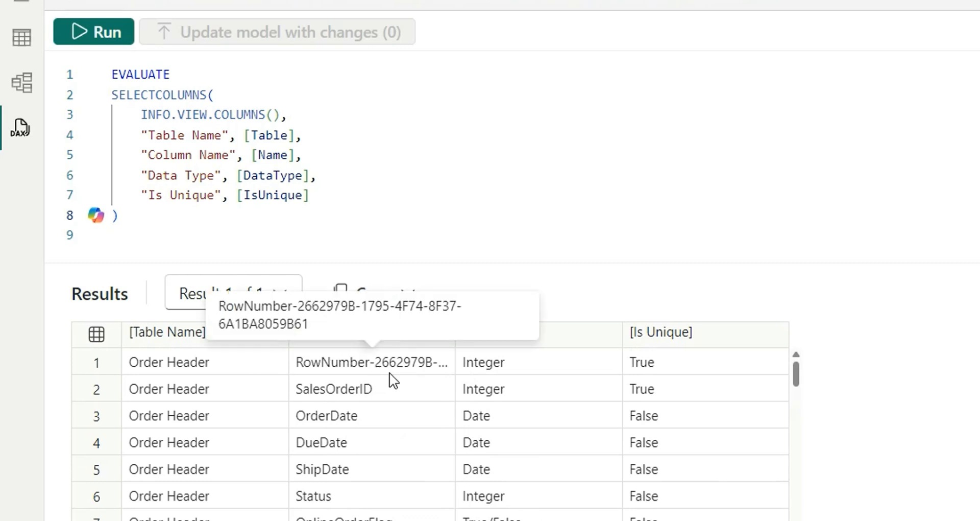
mouse_move(365, 369)
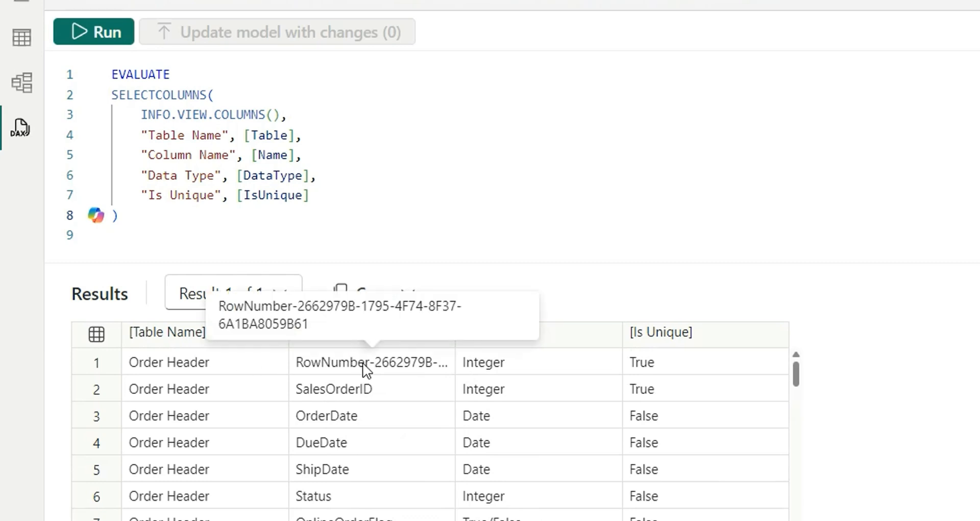
mouse_move(367, 369)
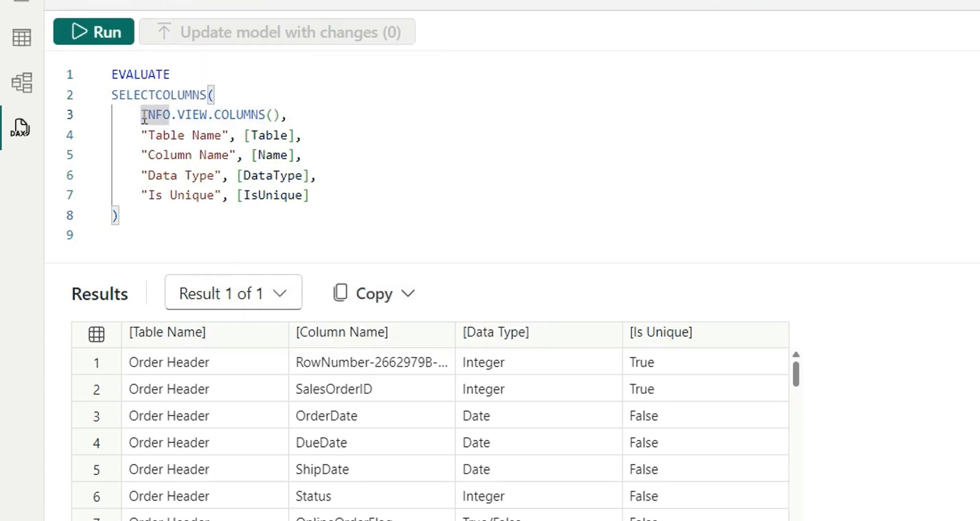
Filter INFO.VIEW.COLUMNS() to [IsHidden] = FALSE() and rerun, dropping RowNumber.
text(FILTER()
text([IsHidden] = FALSE())
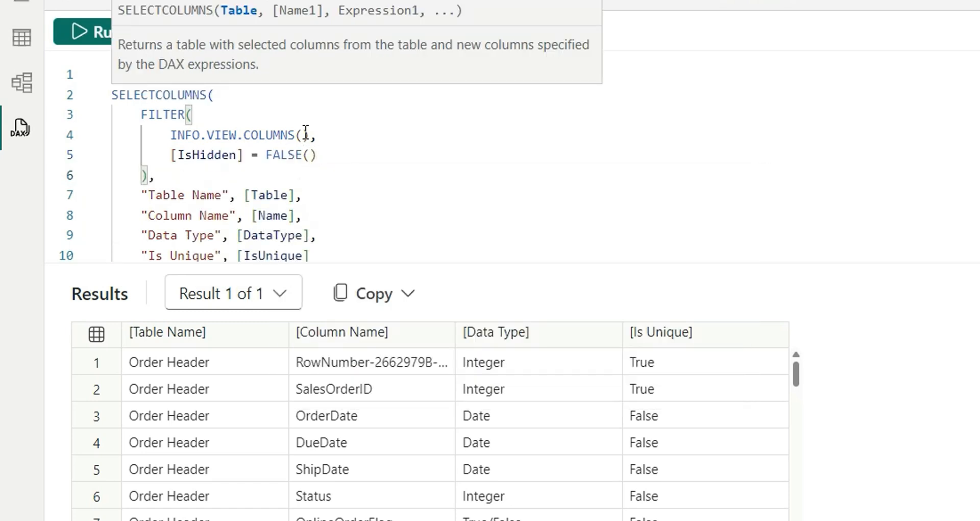
click(93, 32)
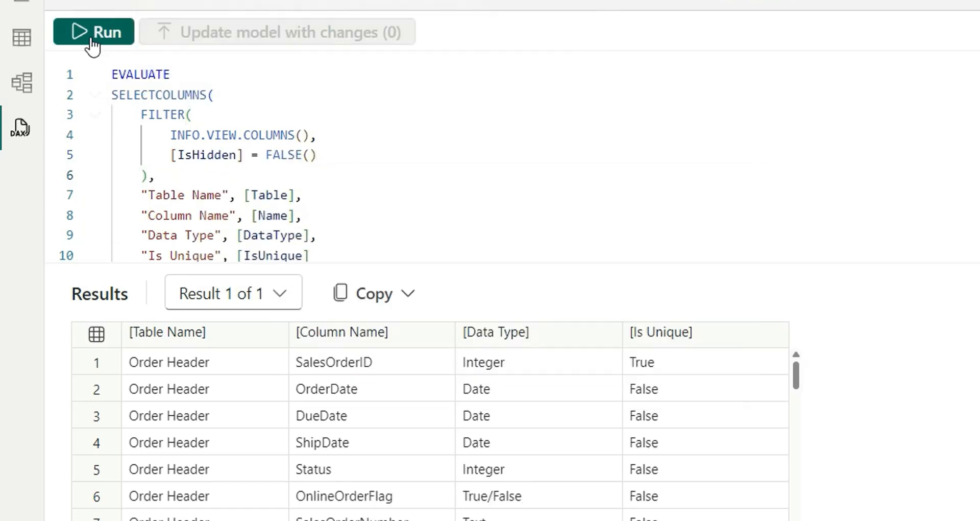
mouse_move(378, 409)
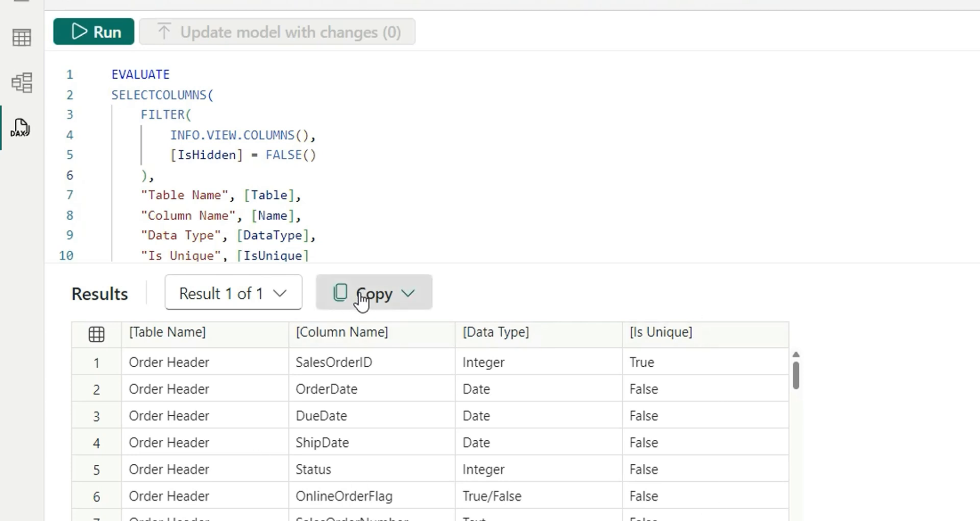
mouse_move(425, 339)
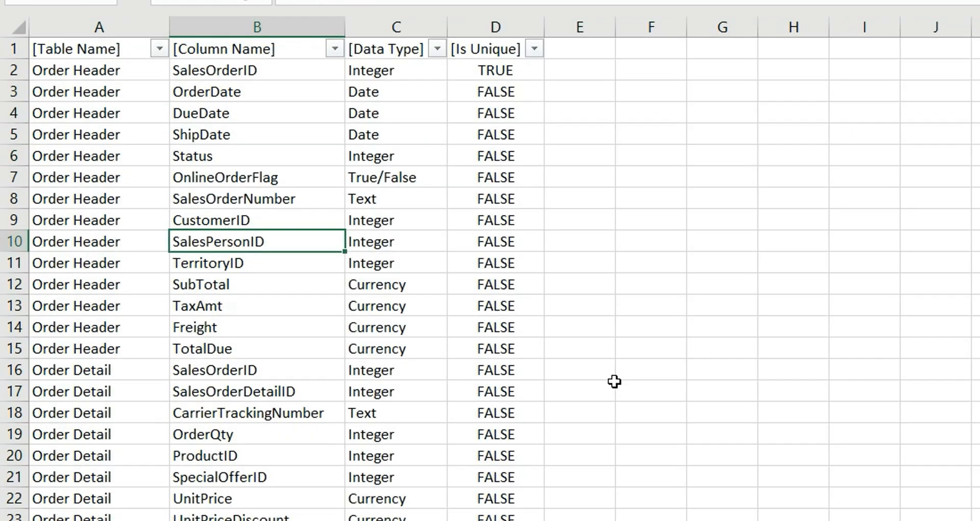
mouse_move(594, 328)
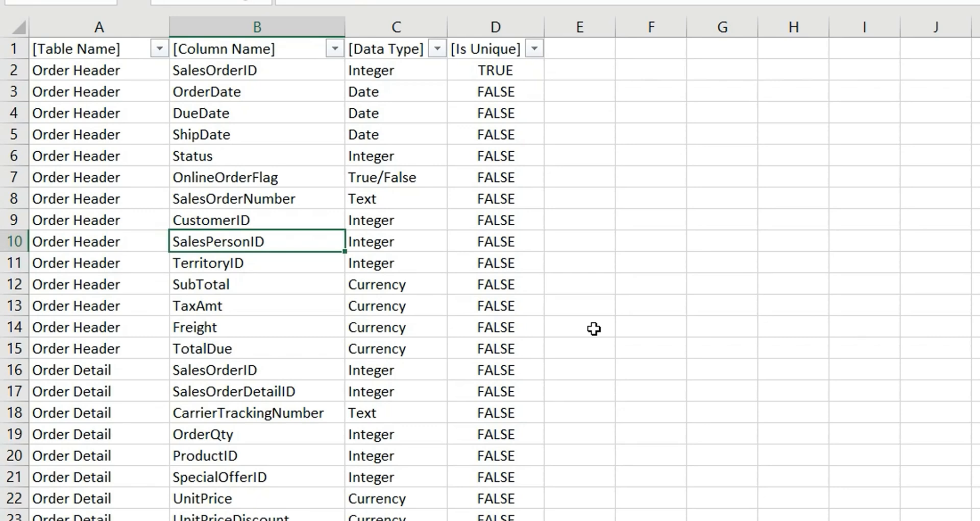
mouse_move(348, 149)
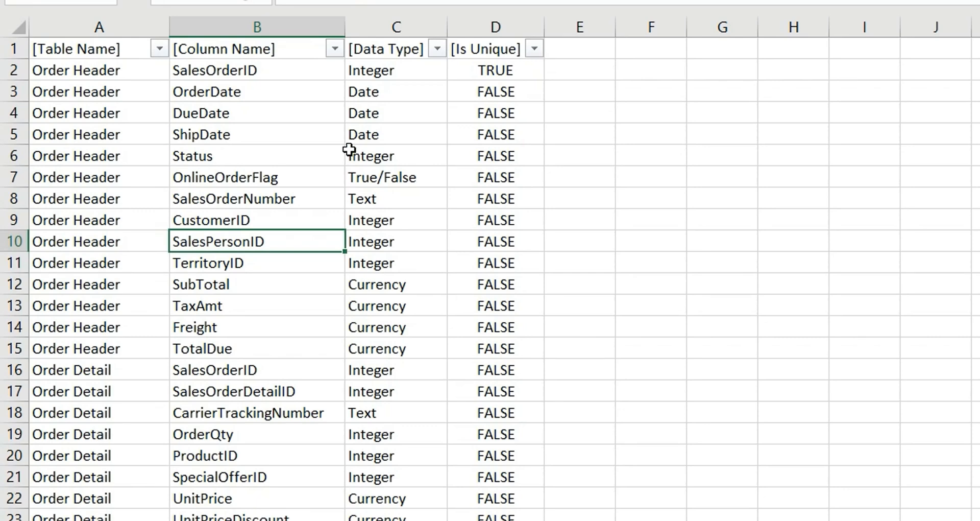
mouse_move(348, 150)
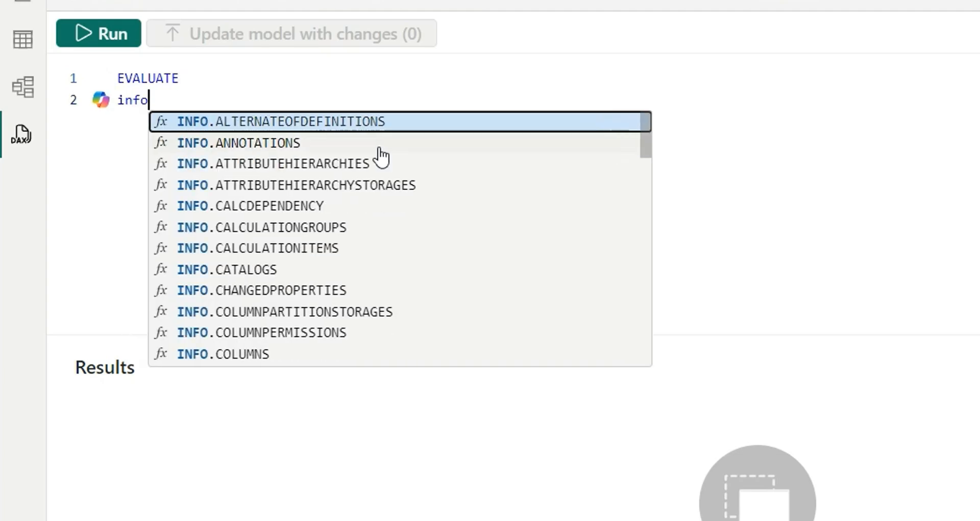
Start typing INFO.VIEW in a new EVALUATE query.
text(.vie)
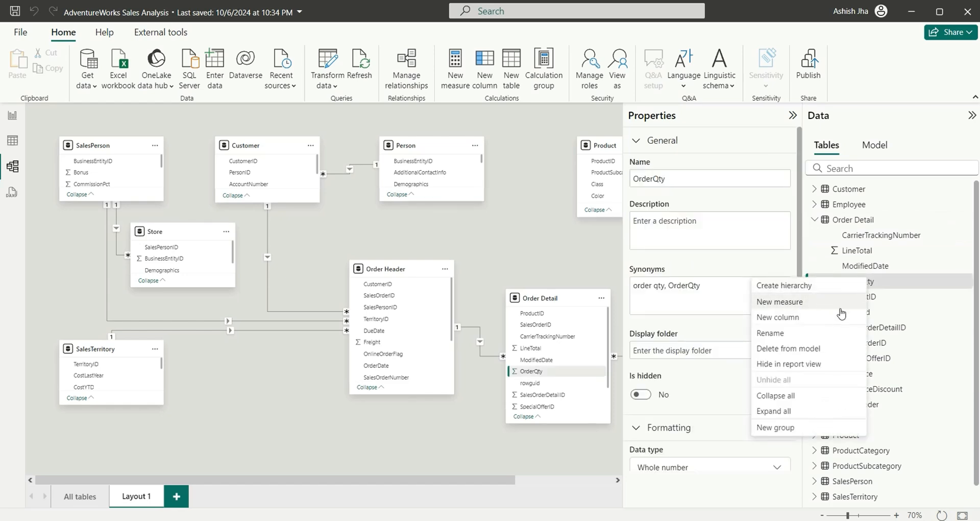
Add a measure to Order Detail defined as Order Qty = SUM('Order Detail'[OrderQty]).
click(780, 301)
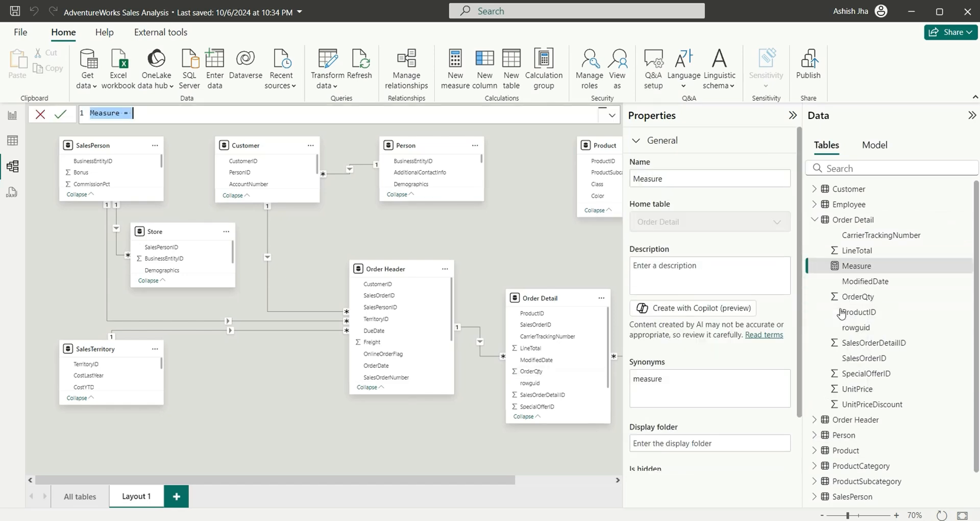
text(Order Qty = sum)
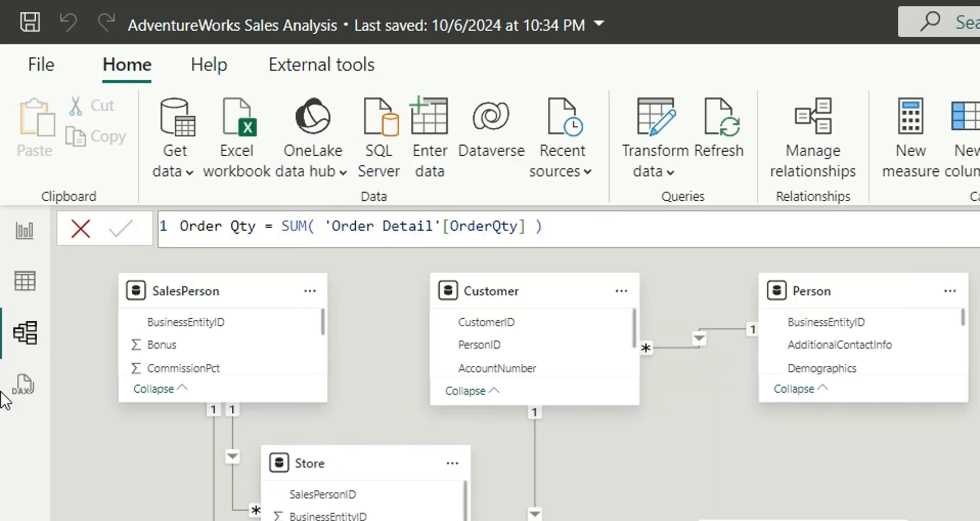
Run EVALUATE INFO.VIEW.MEASURES() and check the Order Qty SUM expression.
click(23, 385)
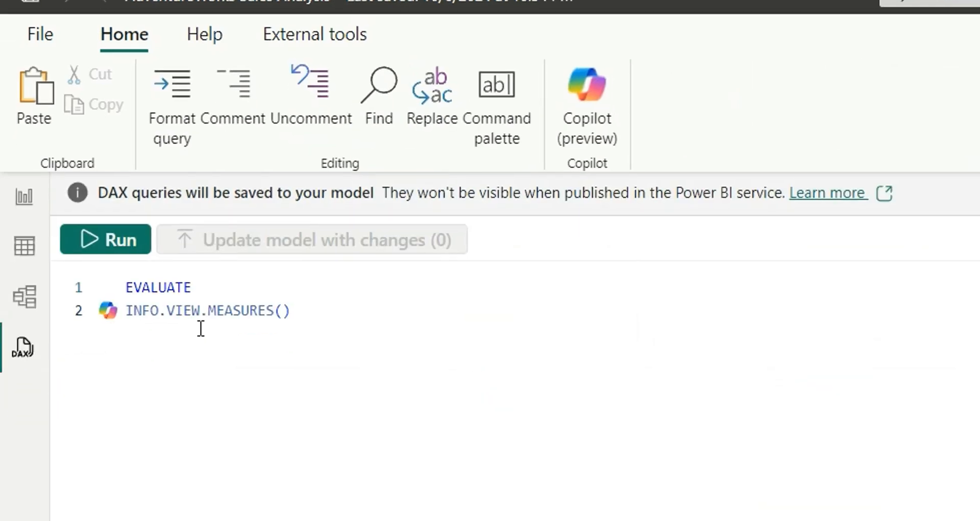
click(105, 239)
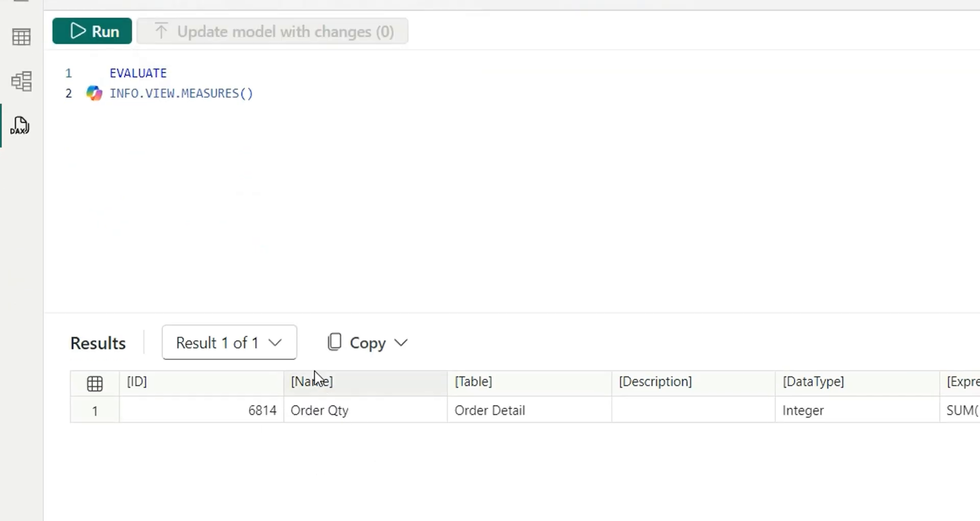
mouse_move(329, 382)
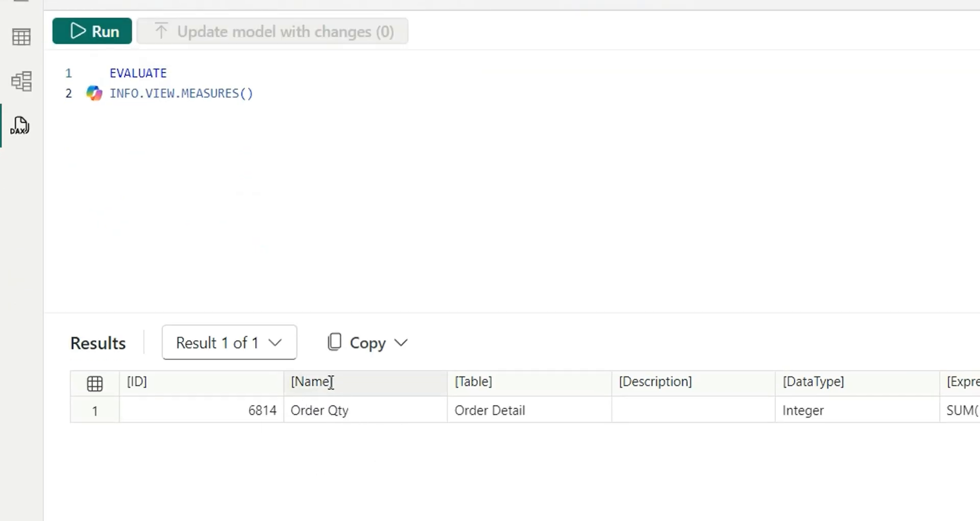
mouse_move(357, 423)
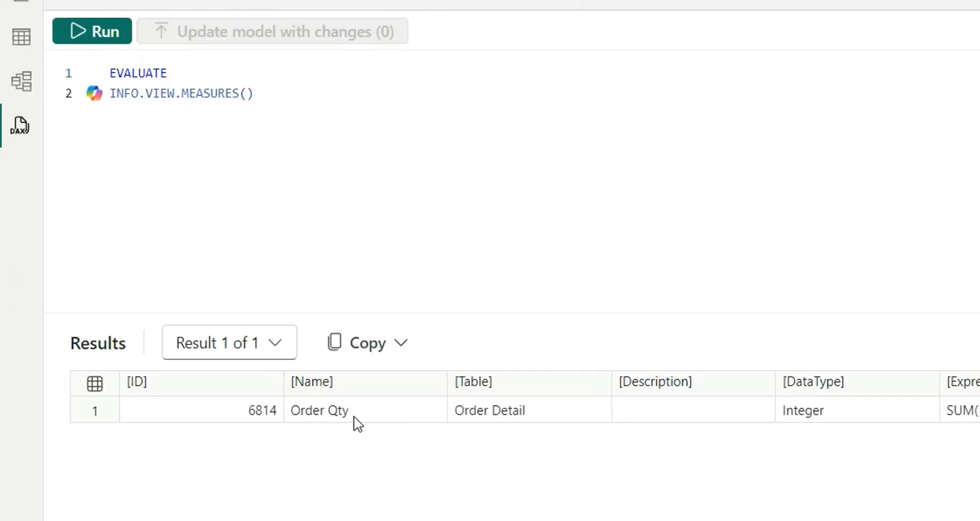
mouse_move(546, 383)
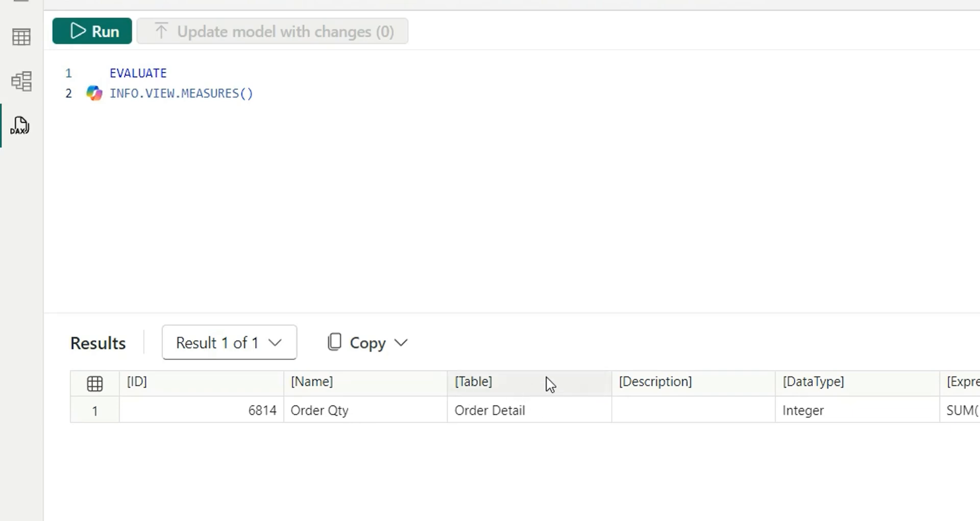
scroll(right, 3)
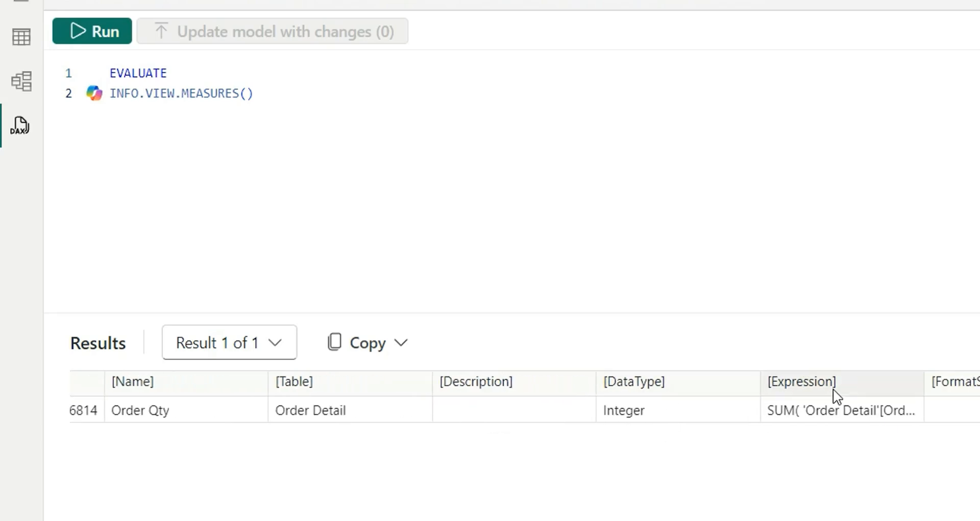
mouse_move(918, 381)
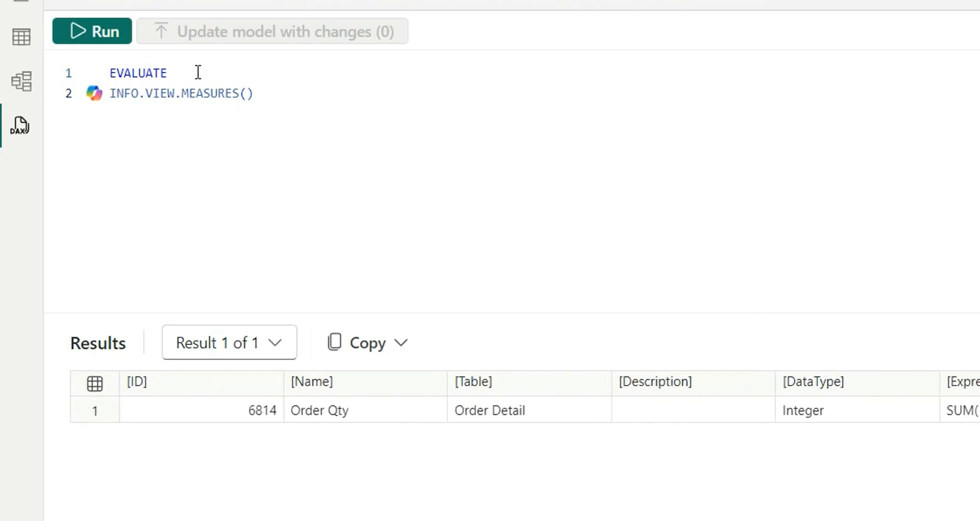
double_click(139, 73)
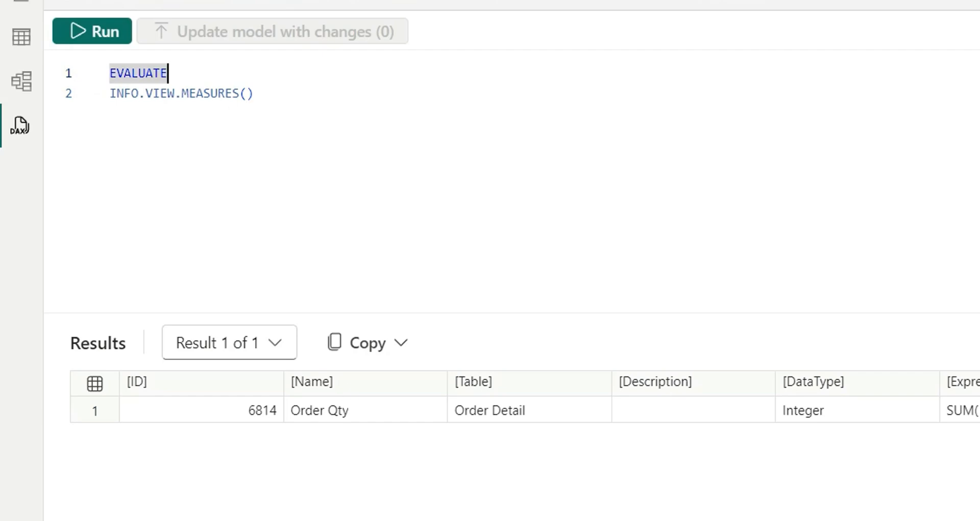